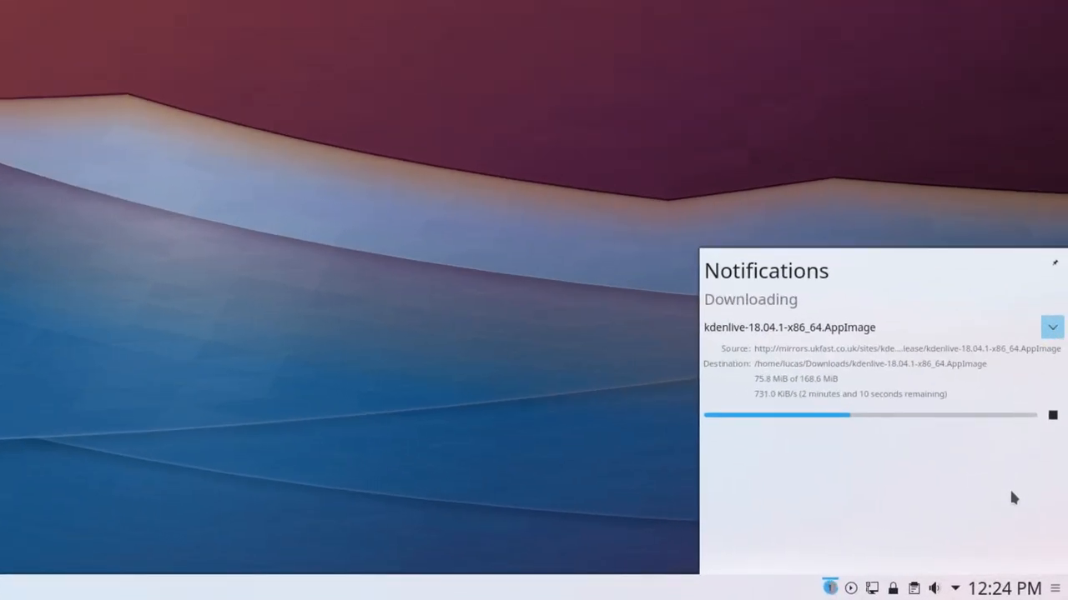
Dismiss the download notification and start a KRunner search for 'de' over the Firefox window
click(1050, 325)
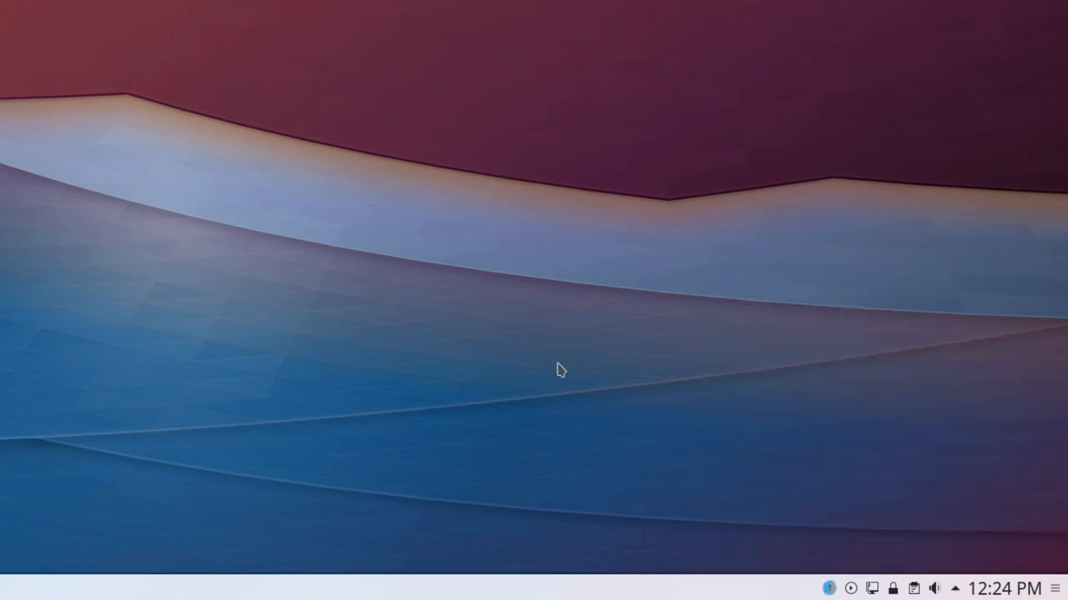
mouse_move(847, 593)
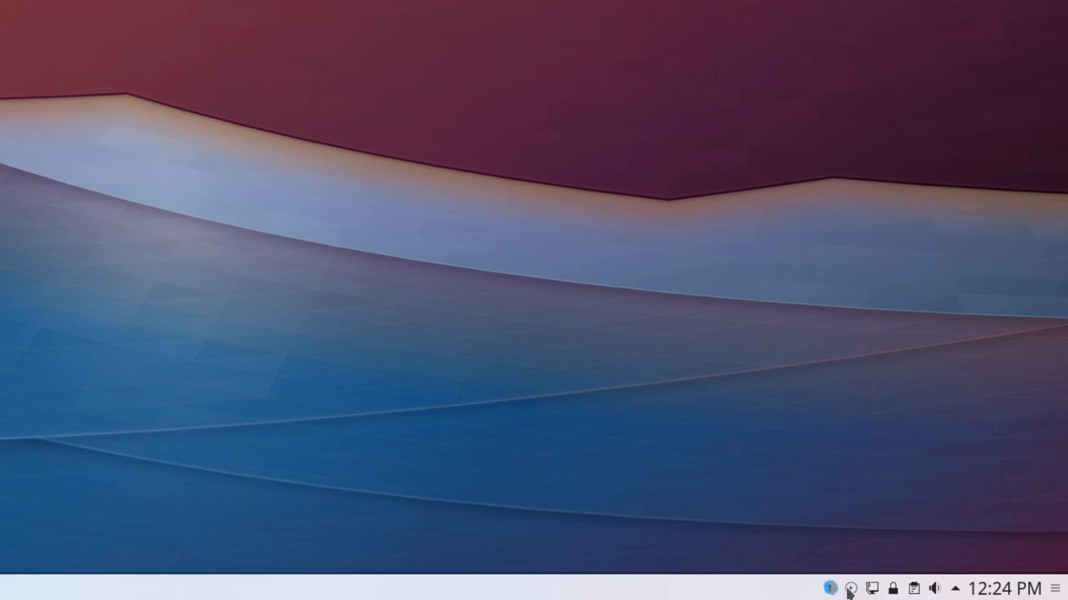
click(846, 587)
text(k)
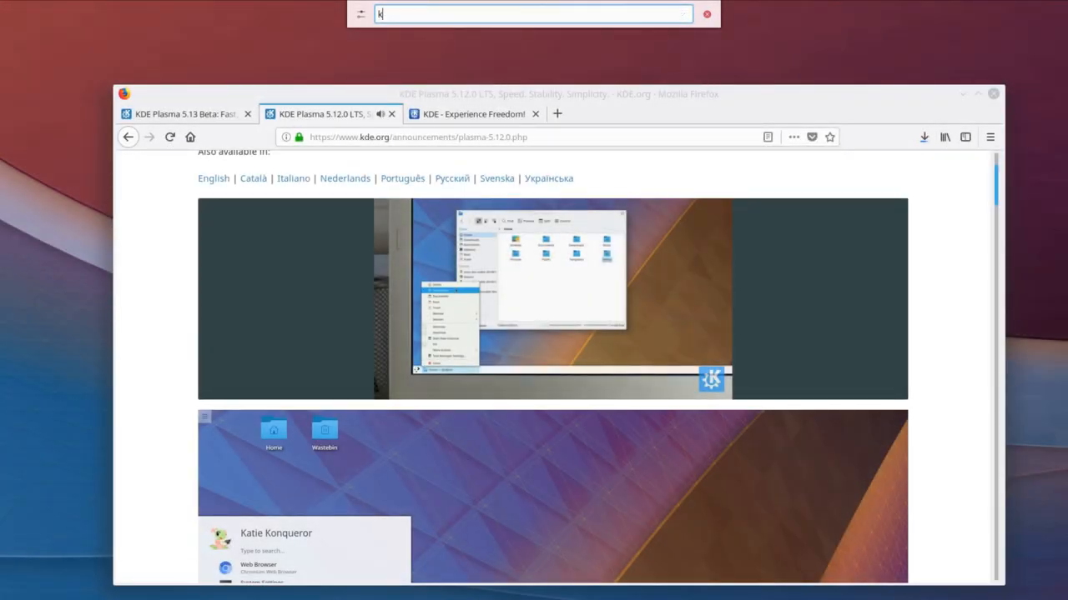
text(de)
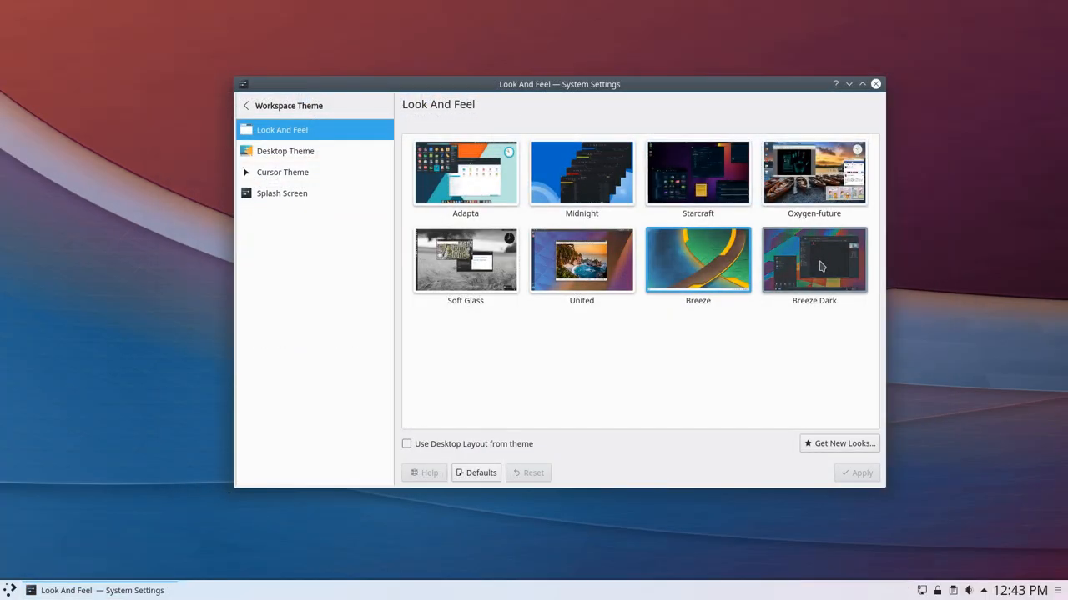
mouse_move(455, 270)
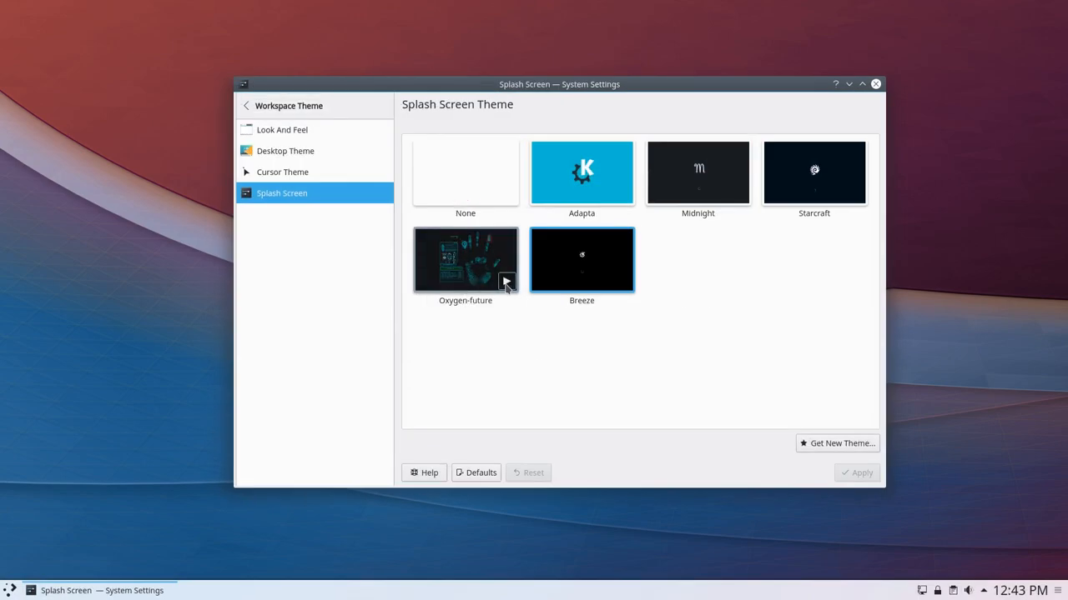
Choose the Oygen-future theme on the Splash Screen settings page
double_click(463, 260)
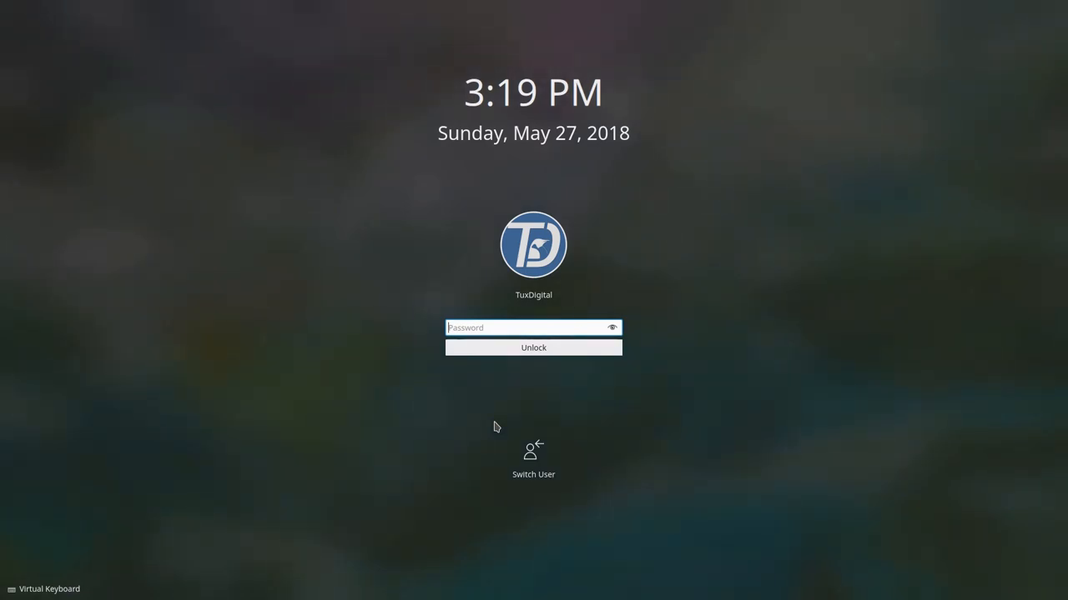
Visit the Switch User screen, return, and unlock the session with the entered password
click(532, 453)
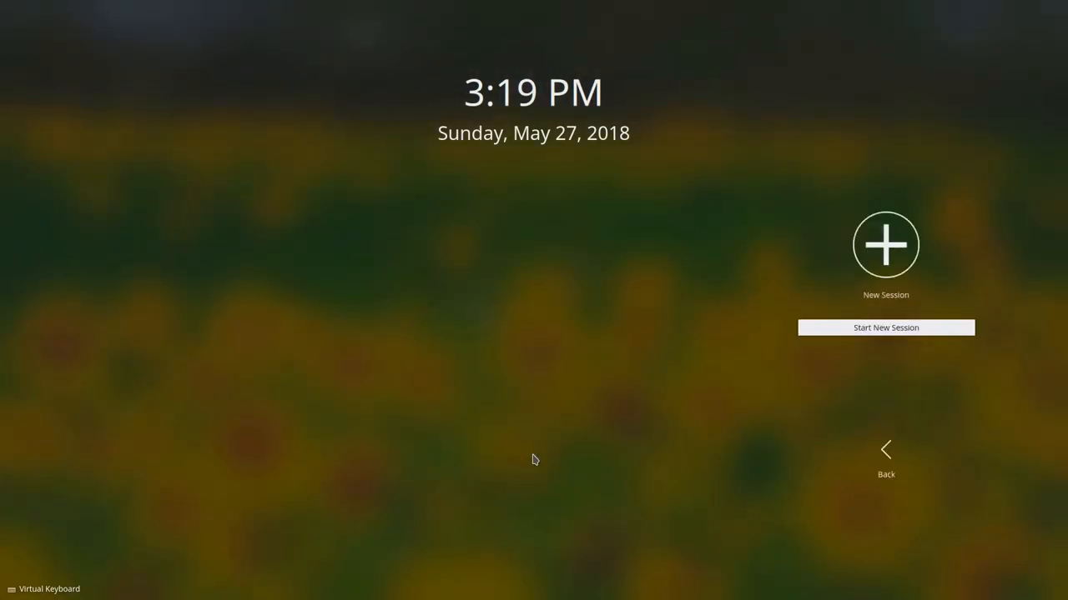
click(884, 450)
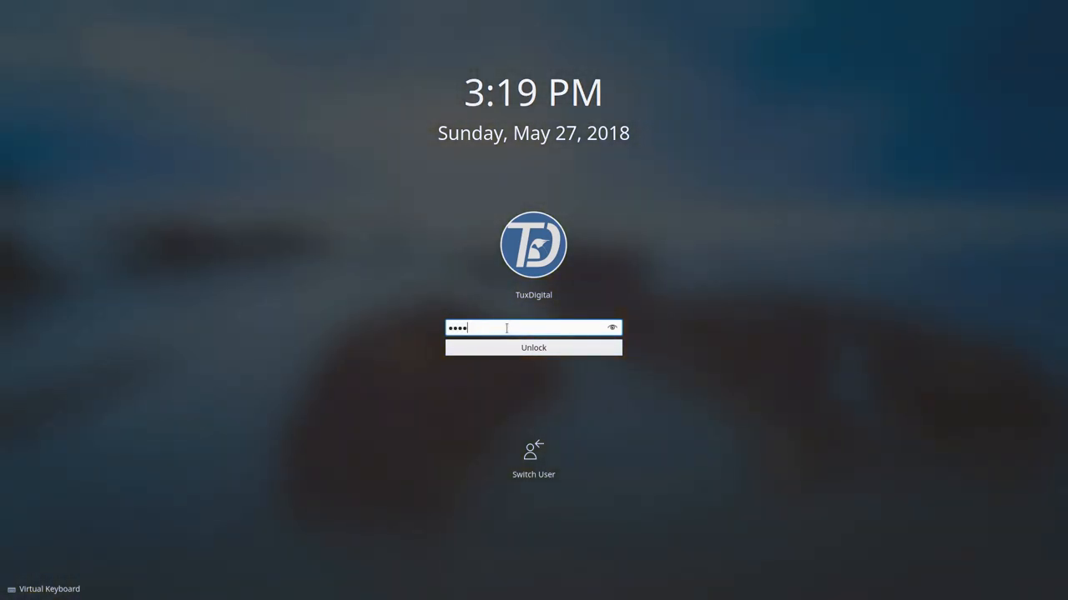
click(534, 347)
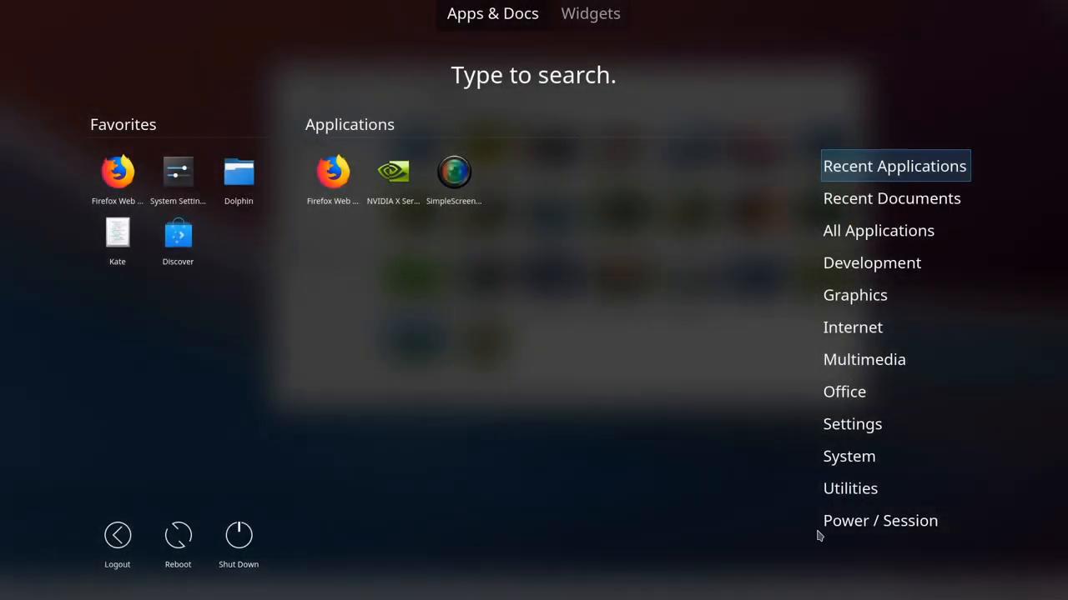
Launch Dolphin, then bring up Konsole running top and move its window over the wallpaper
click(844, 392)
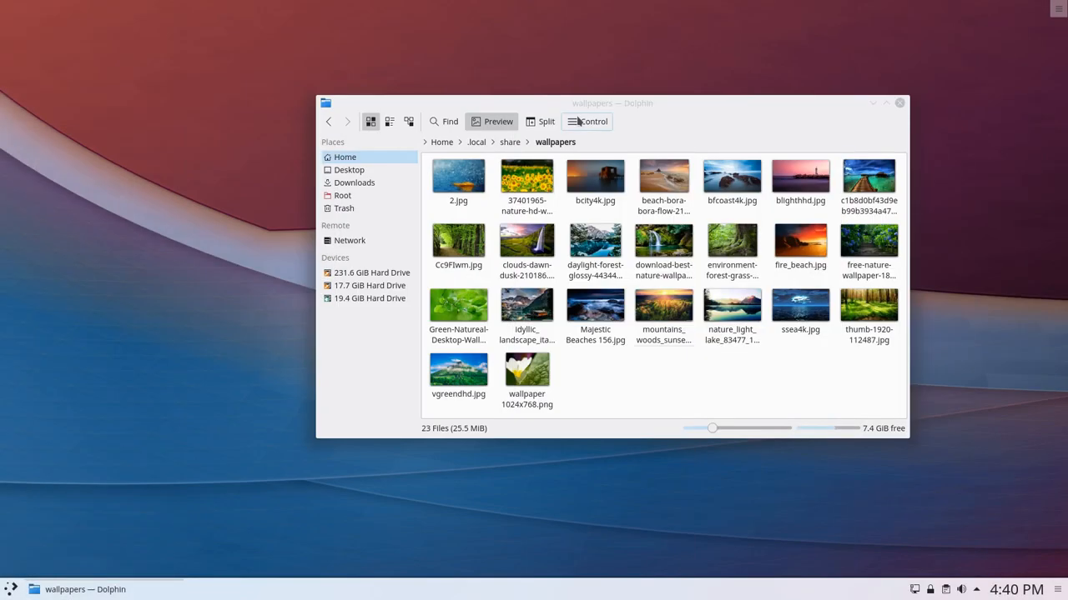
click(587, 120)
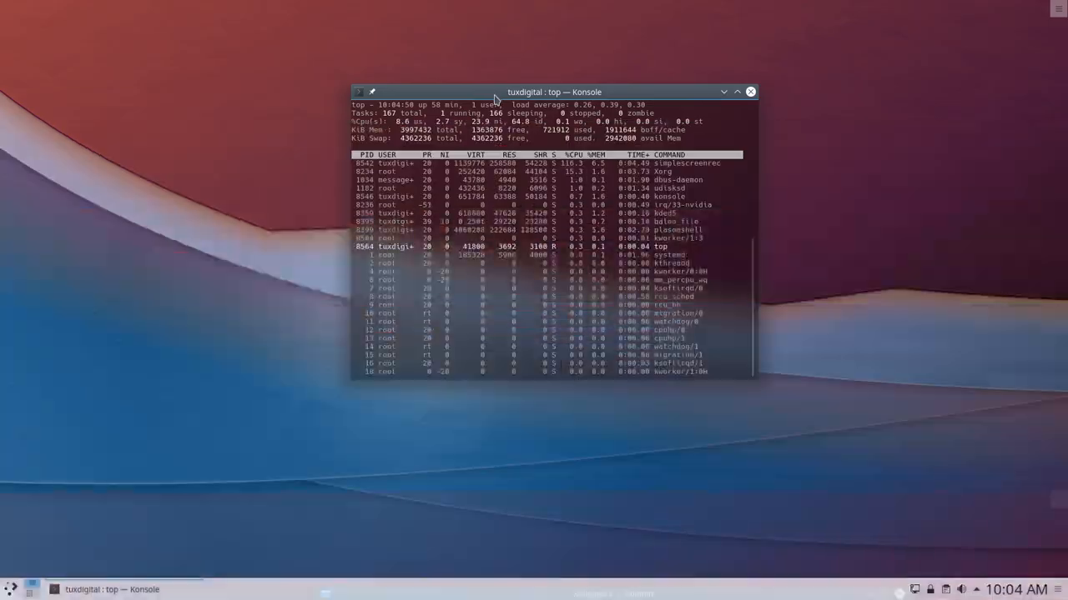
drag(550, 92, 484, 80)
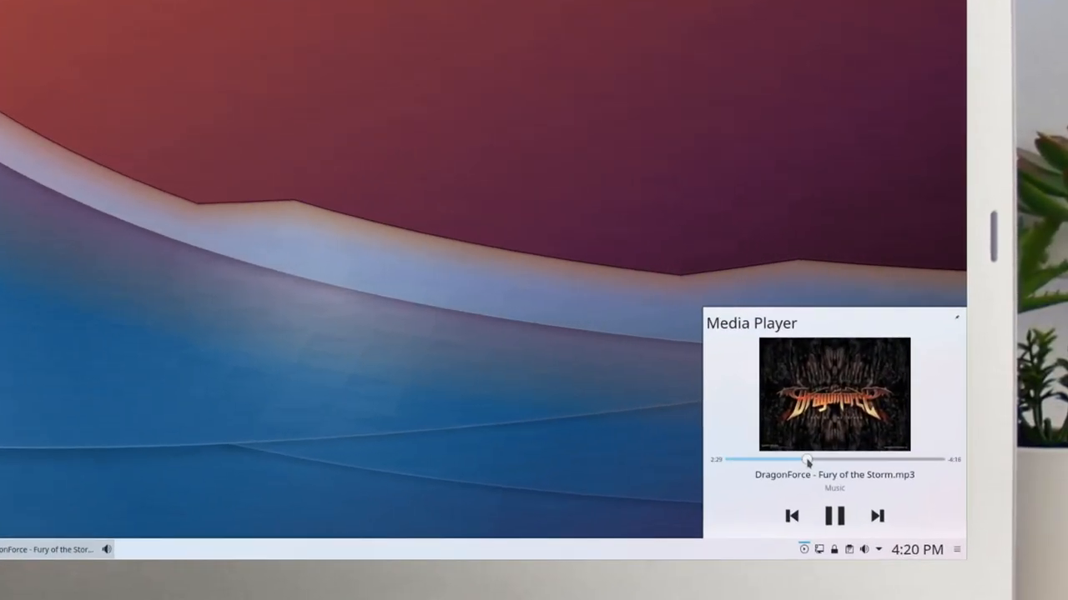
Seek the Fury of the Storm track forward to near its end in the Media Player widget
drag(807, 459, 856, 458)
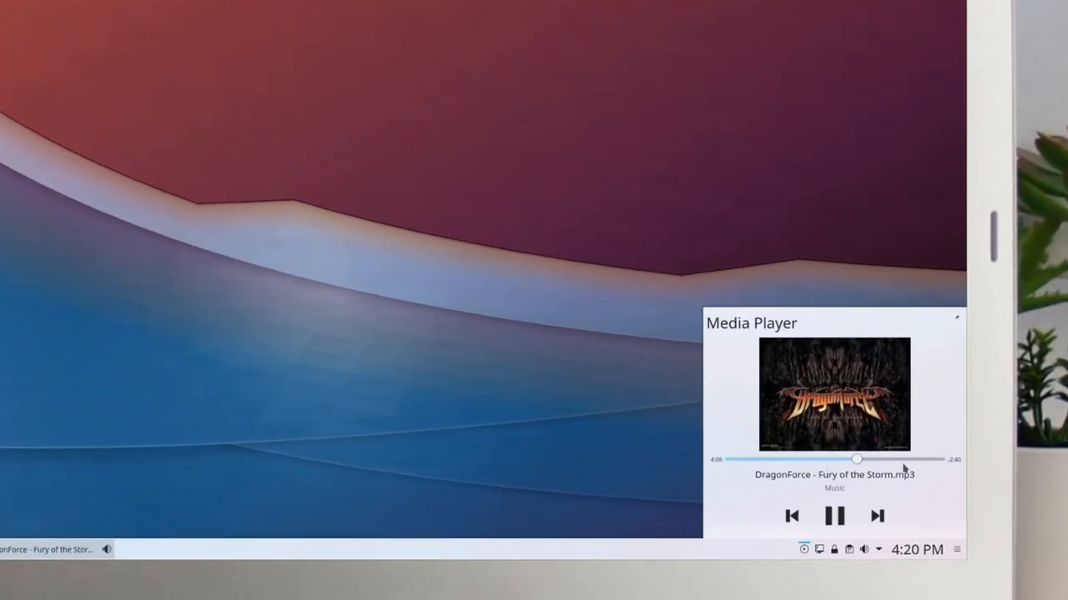
drag(856, 458, 918, 460)
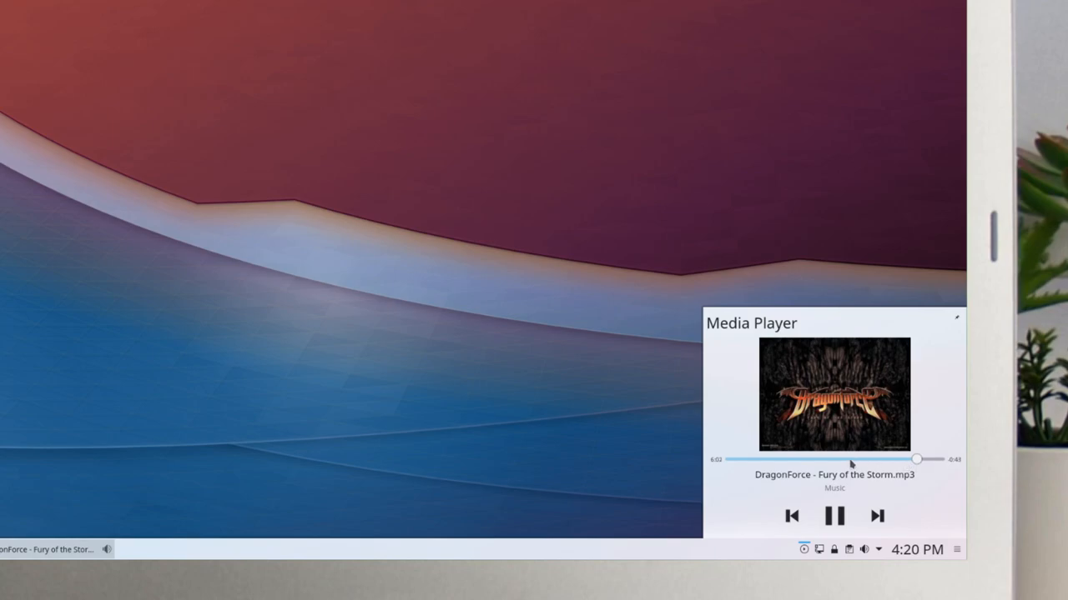
drag(918, 461, 781, 460)
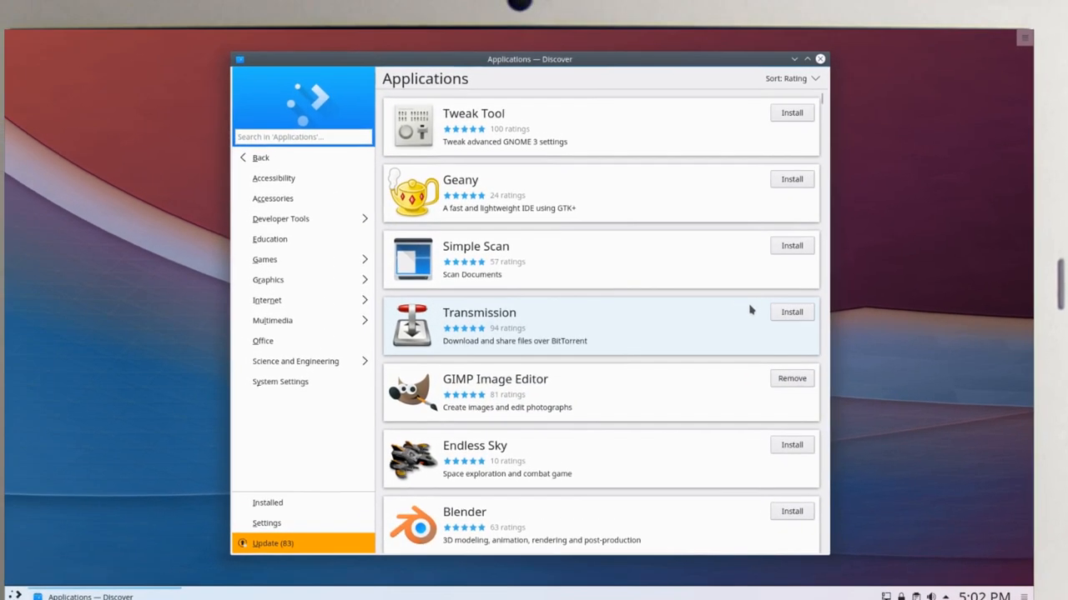
Browse Discover's Applications list and view the GCompris details page with its description and reviews
scroll(down, 3)
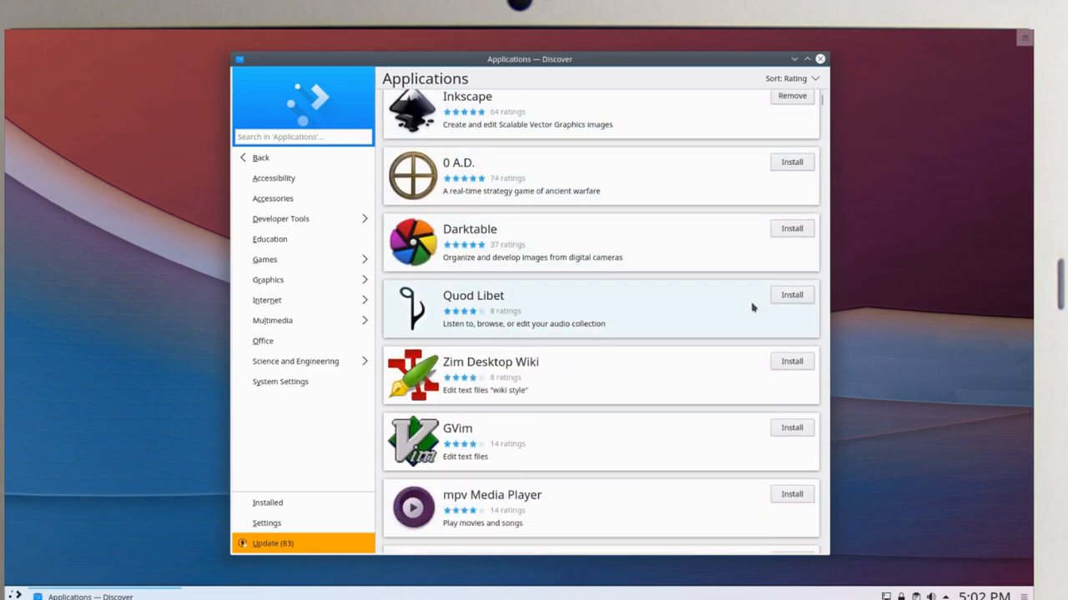
scroll(down, 3)
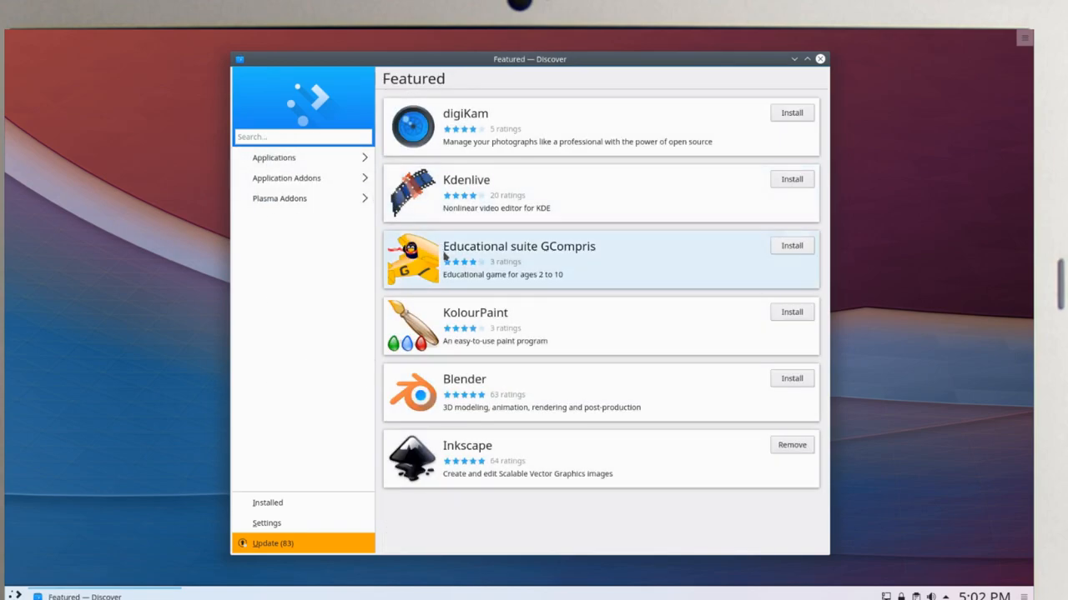
click(519, 260)
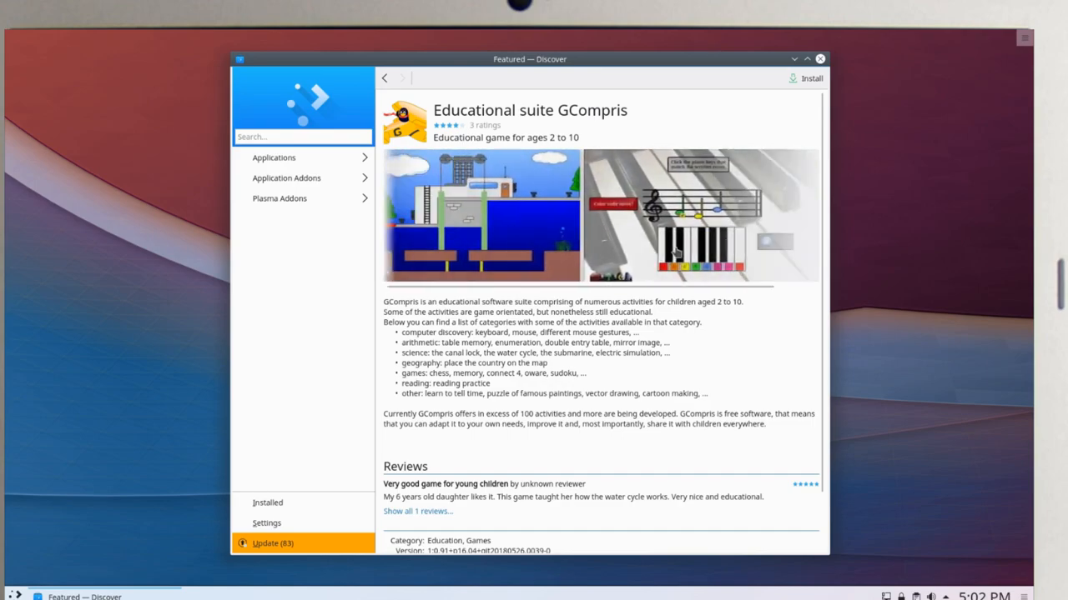
scroll(down, 3)
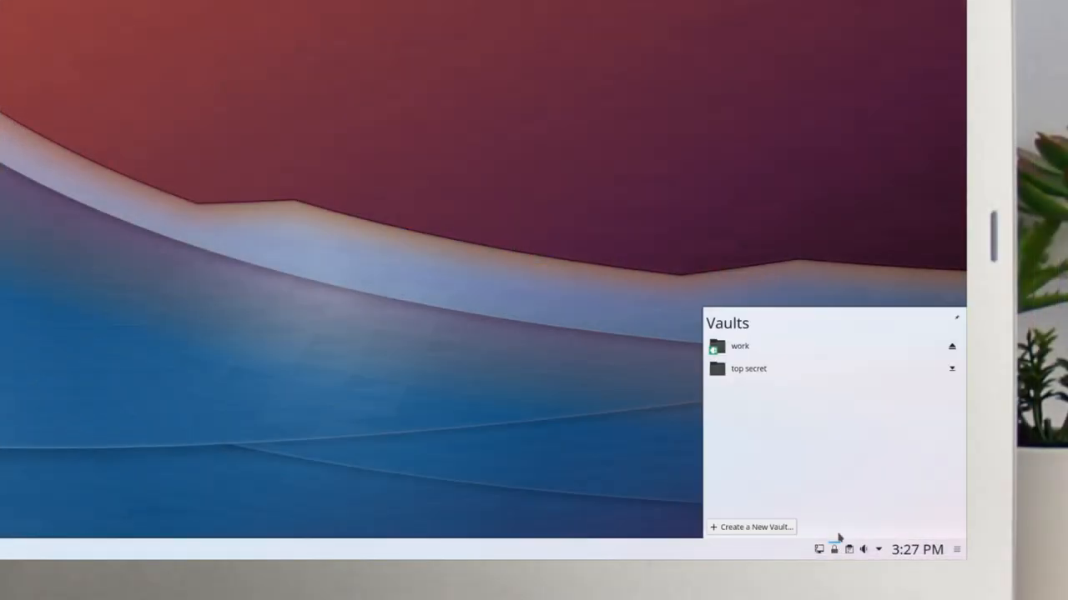
Expand the top secret vault and show its configuration's Advanced activity and offline options
click(739, 345)
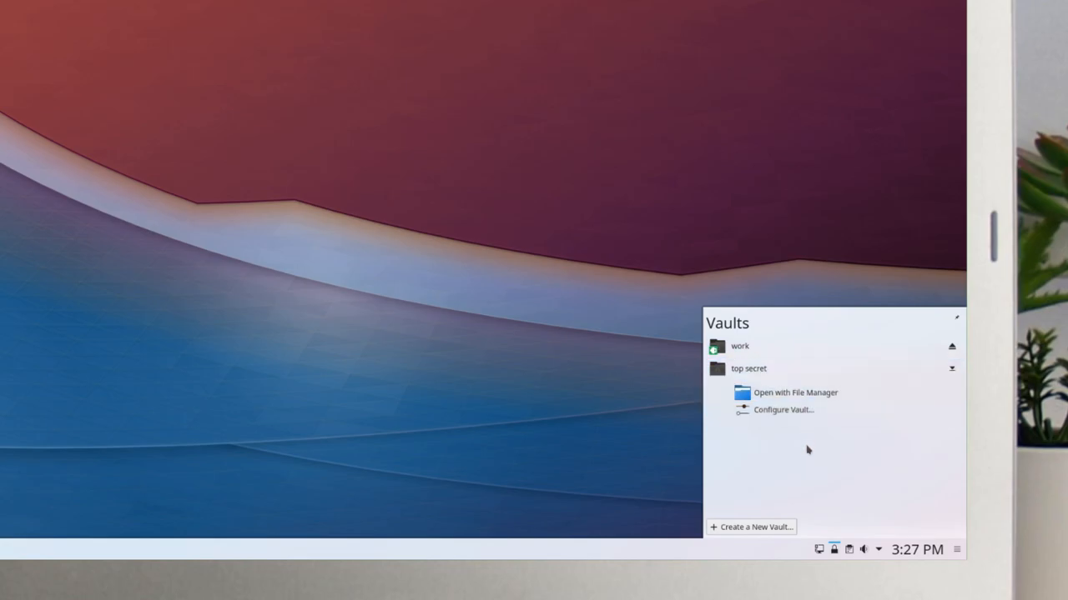
click(784, 410)
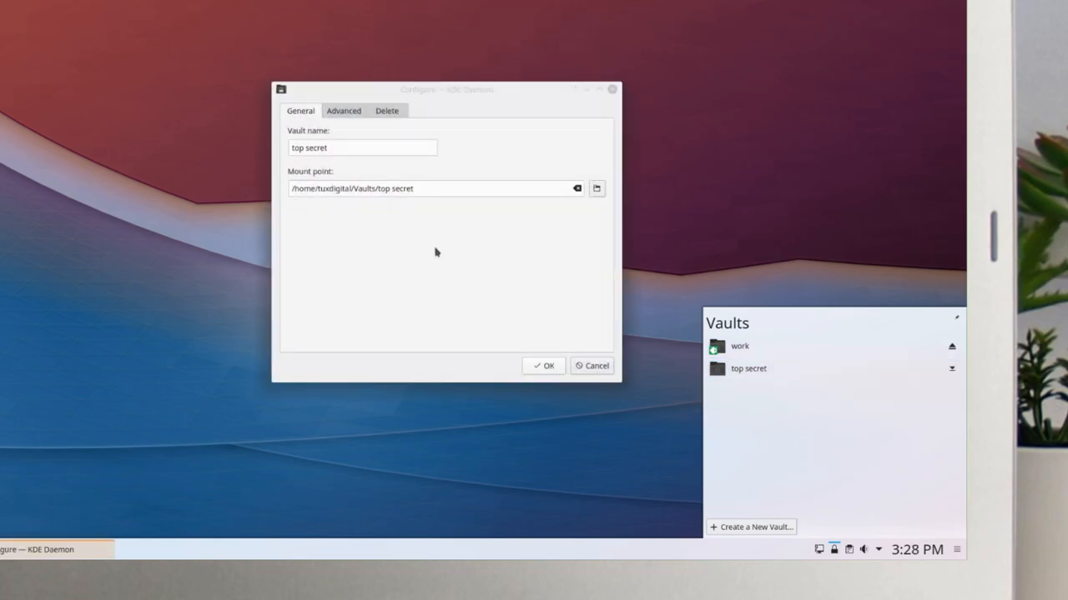
click(342, 110)
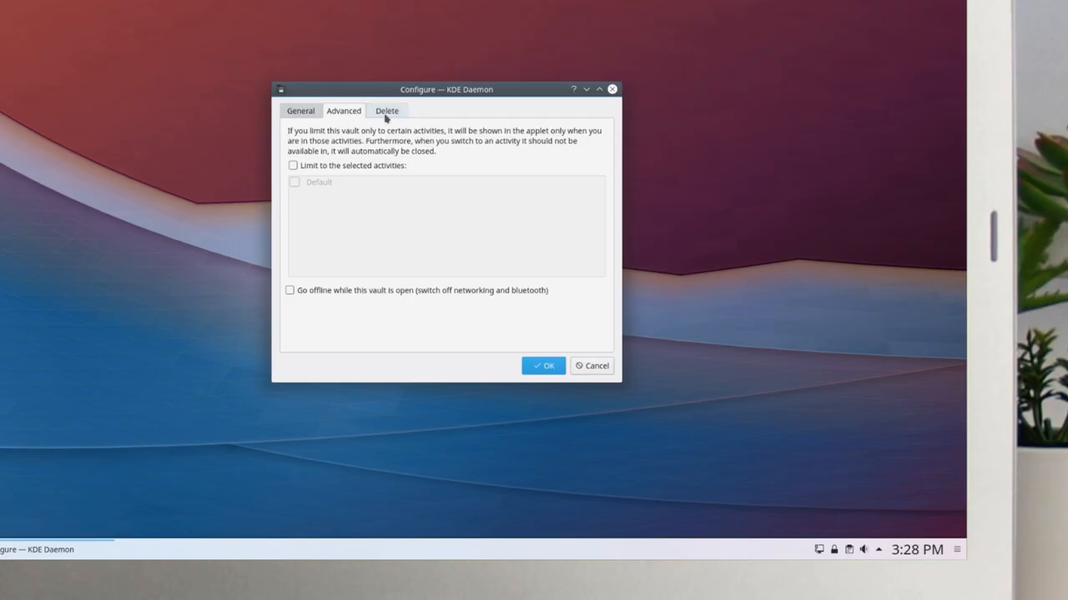